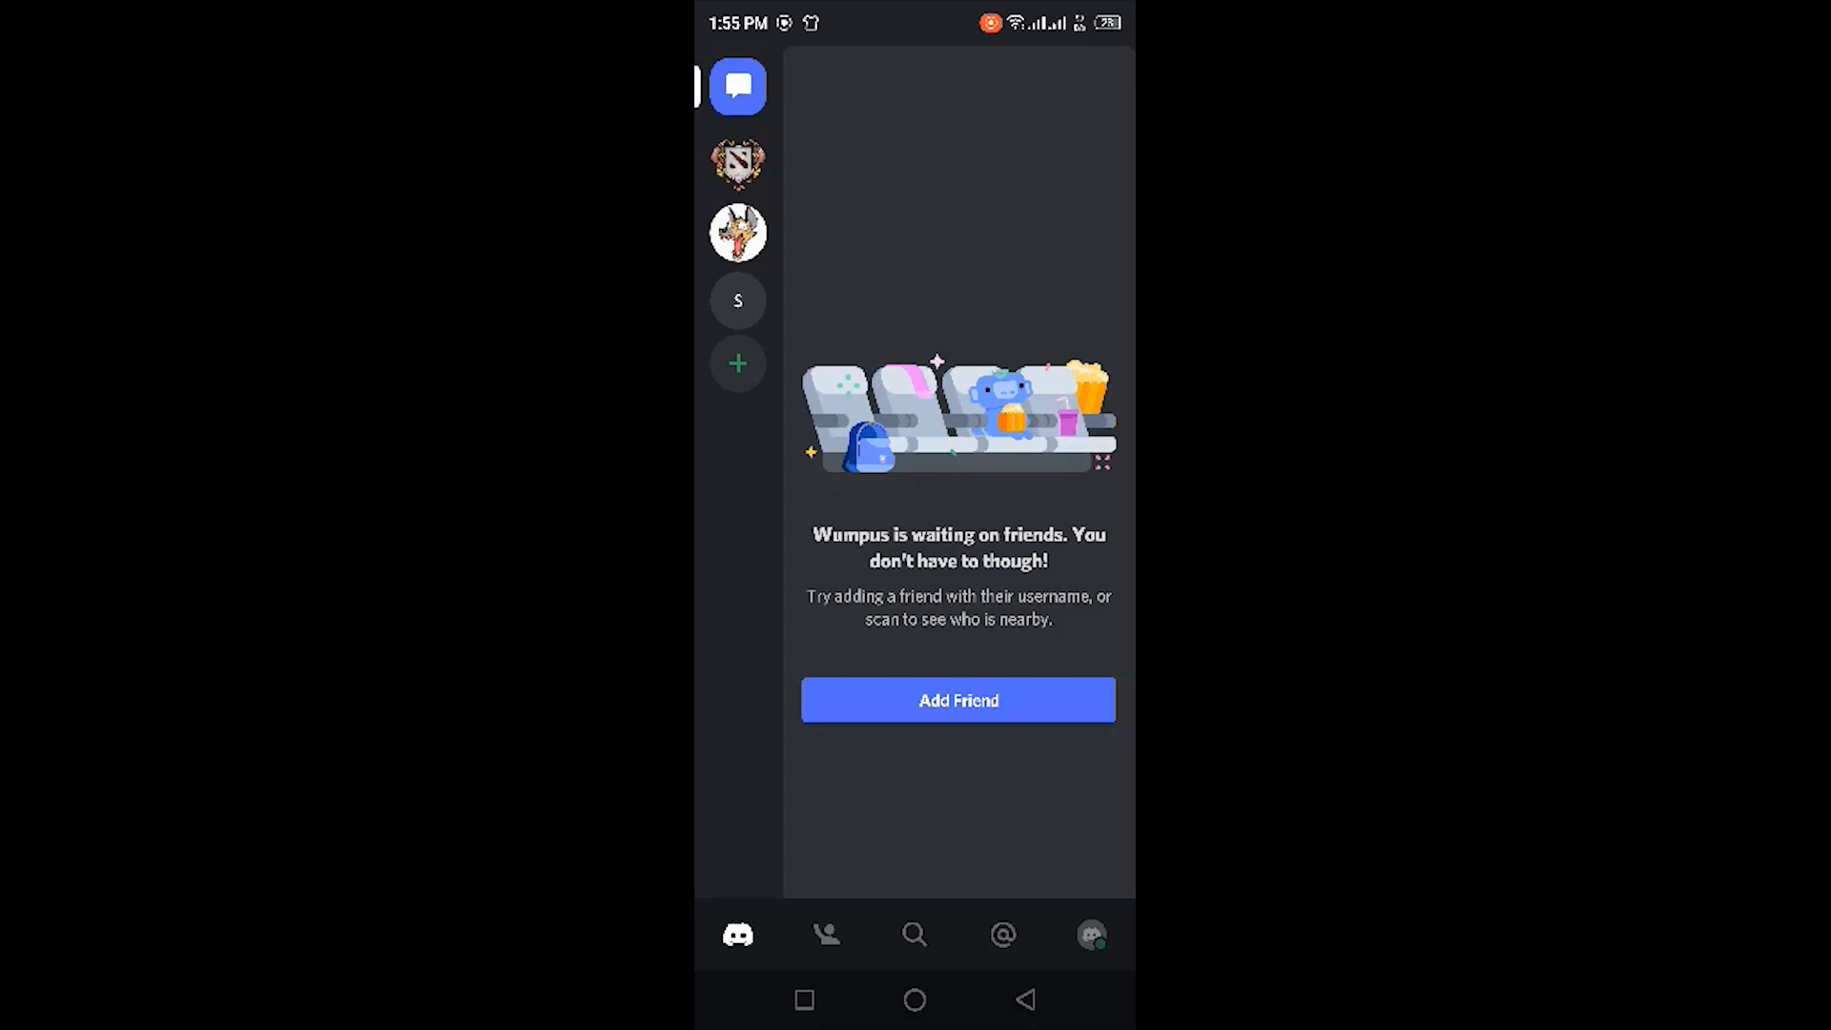
# - Open User Settings from the profile avatar in the bottom navigation bar
pyautogui.click(1089, 934)
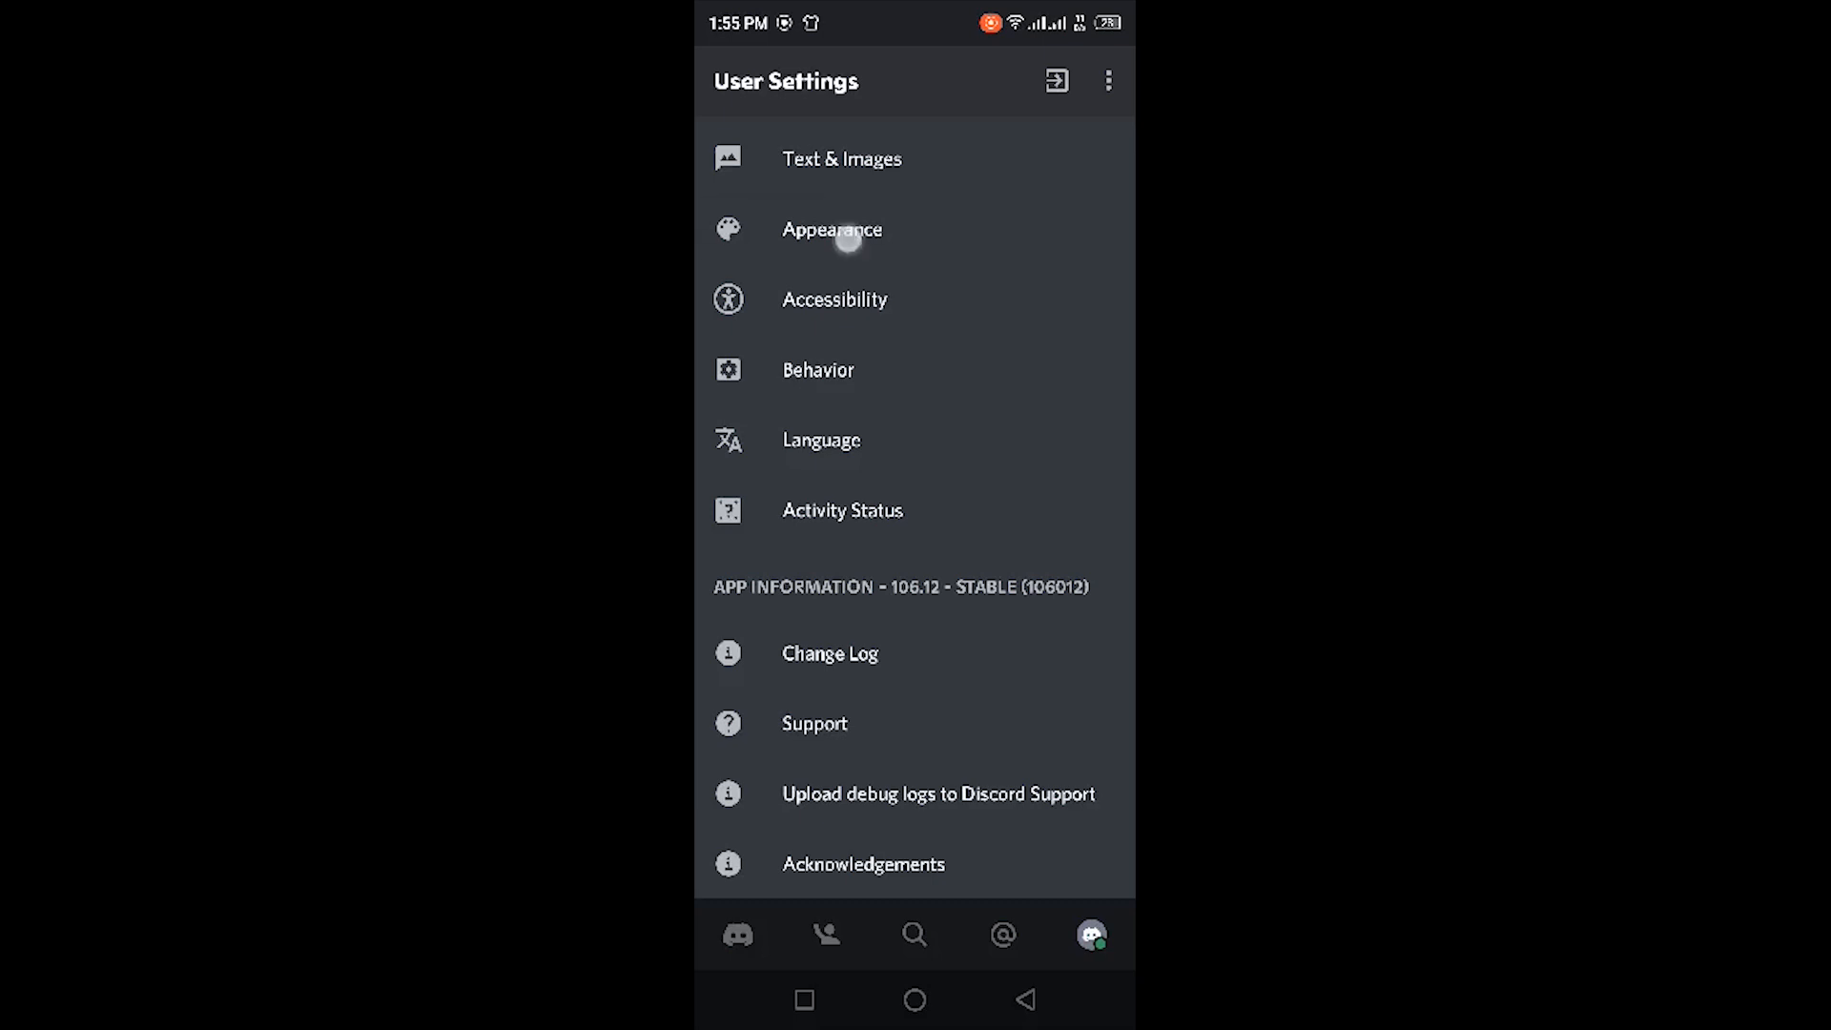
# - Open Appearance and switch on the experimental AMOLED optimized mode for the Dark theme
pyautogui.click(832, 229)
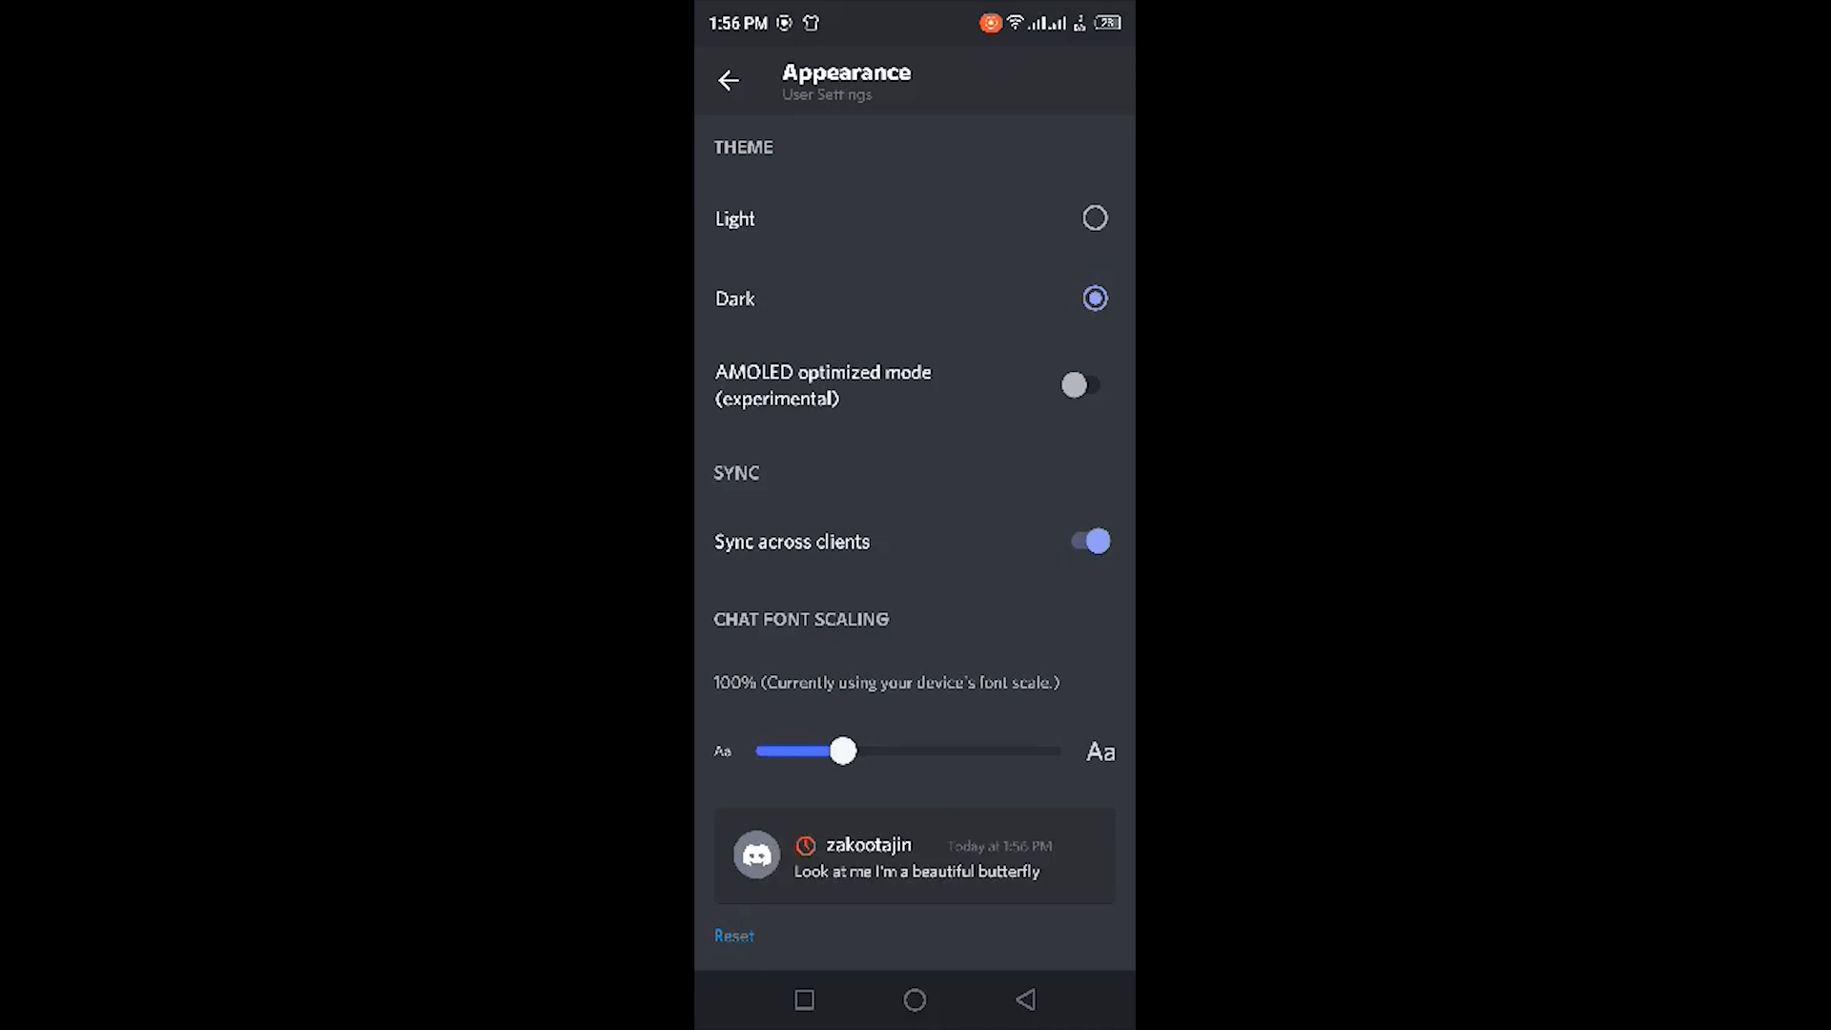
pyautogui.click(1076, 383)
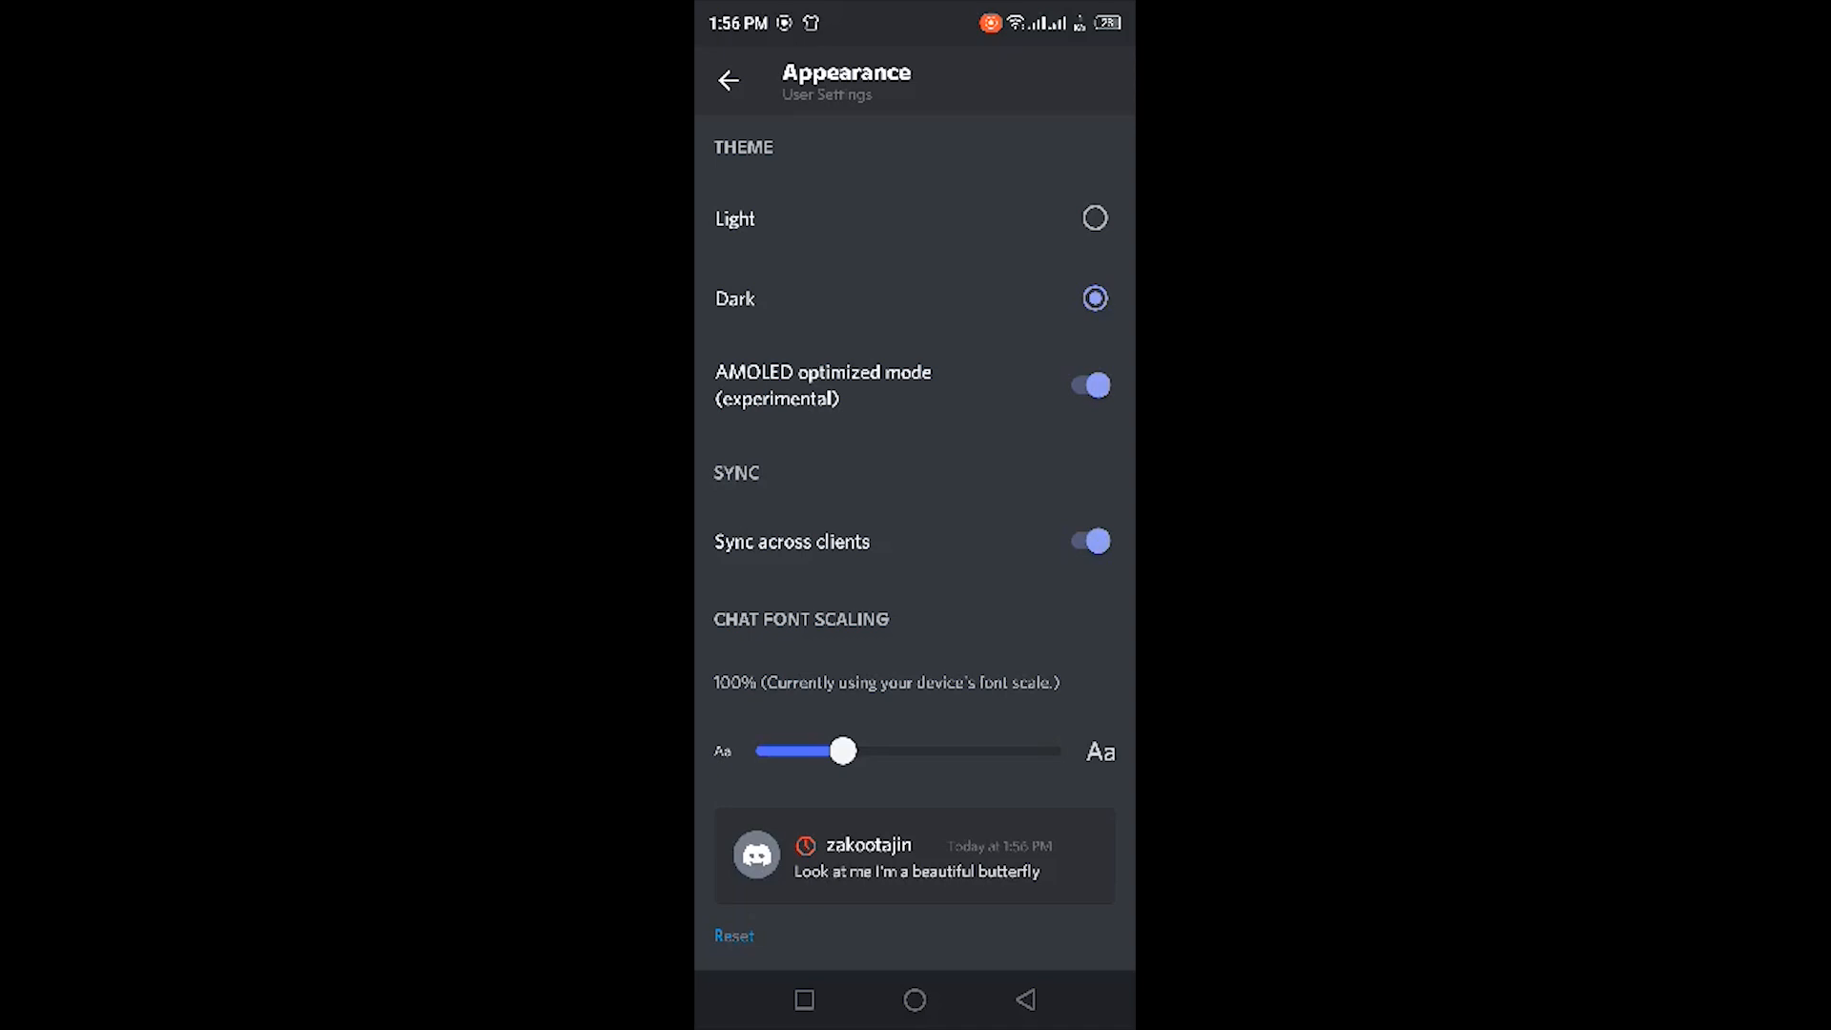
# - Leave Appearance and return to the home screen, now rendered in the AMOLED black theme
pyautogui.click(726, 80)
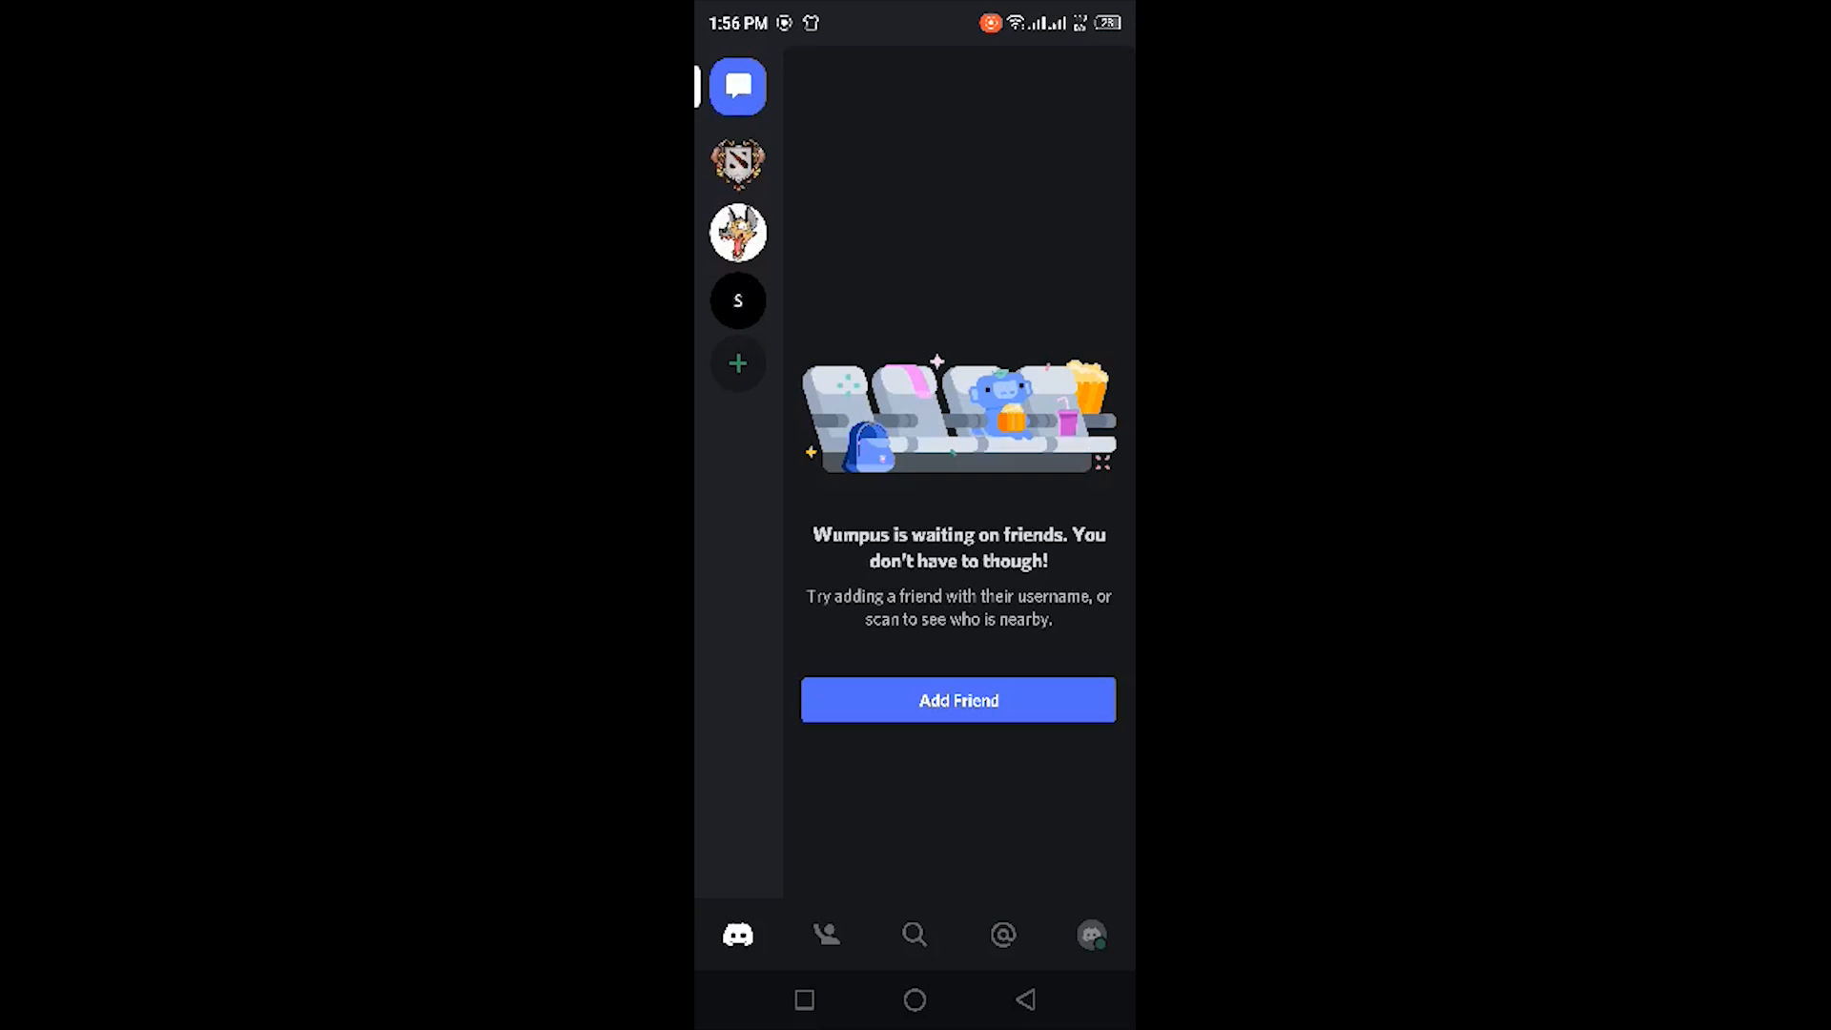
# - Reopen User Settings to view them in the near-black AMOLED-optimized look
pyautogui.click(1089, 935)
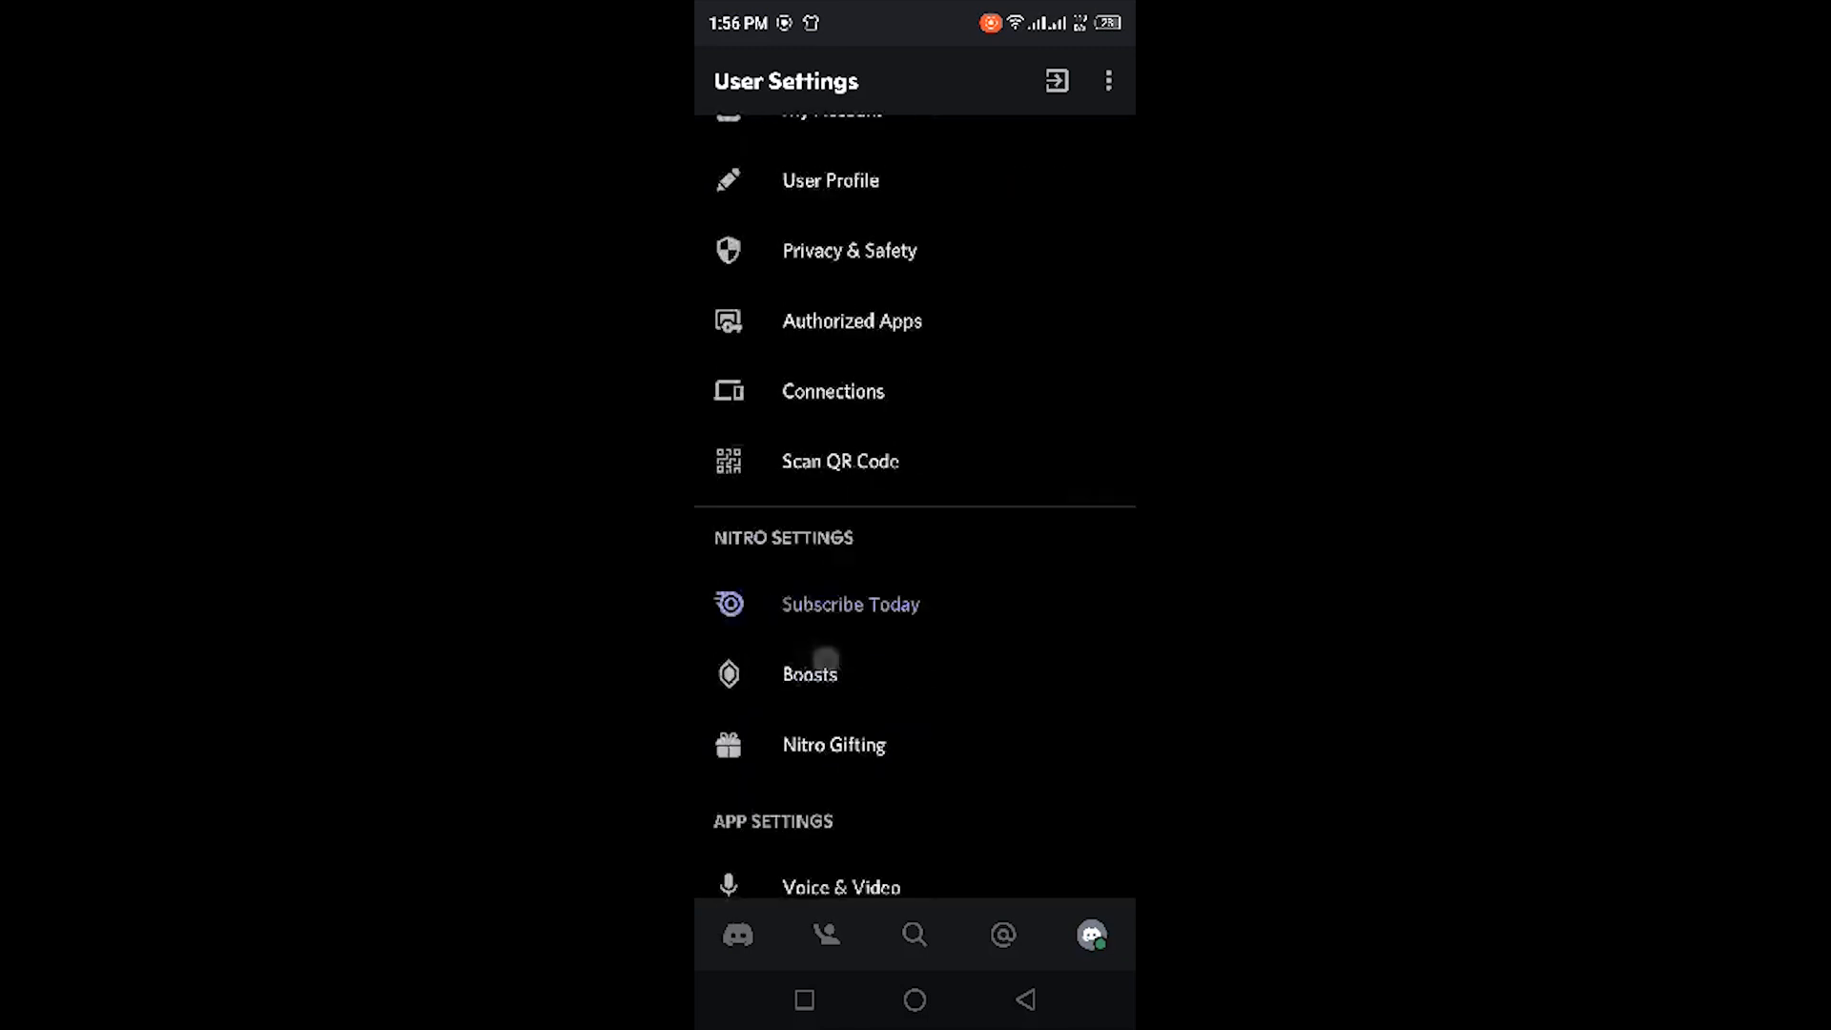